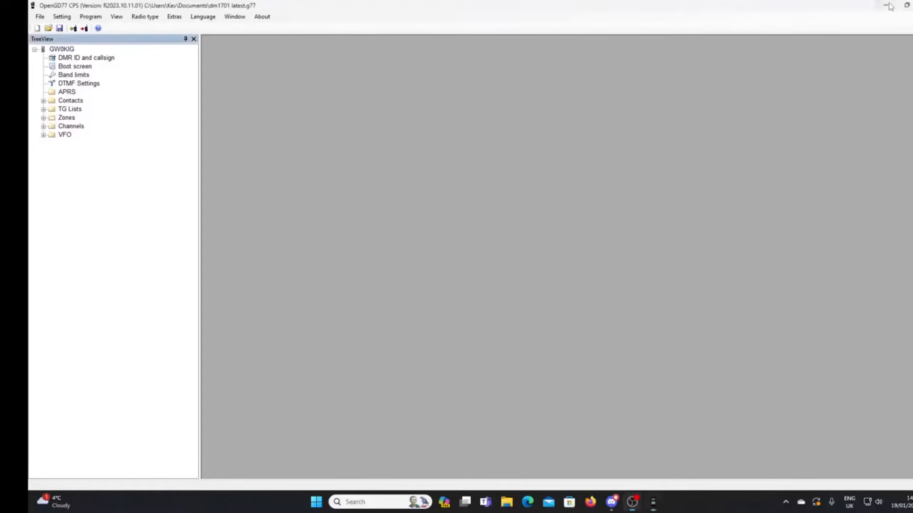
mouse_move(885, 6)
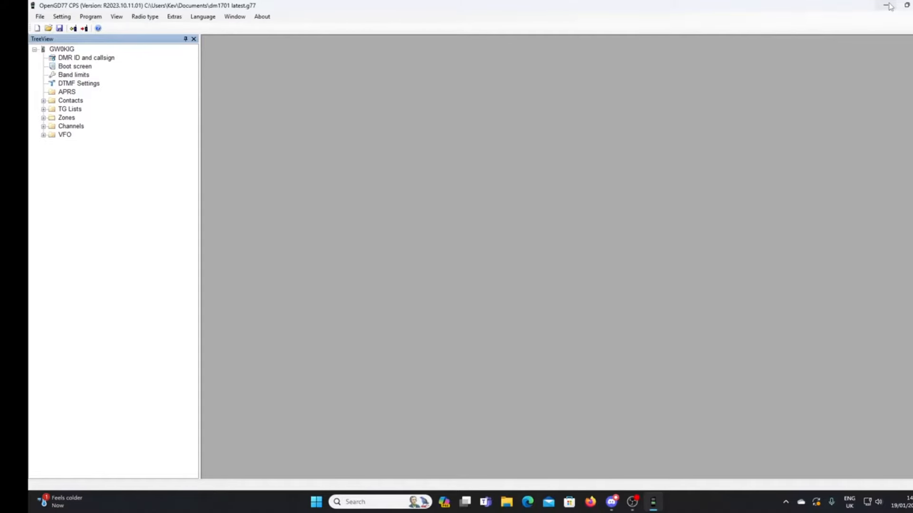
mouse_move(856, 8)
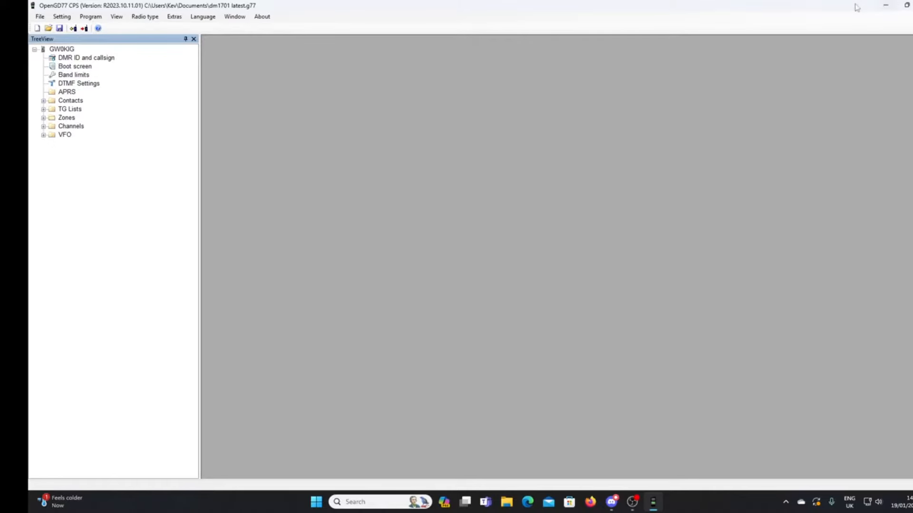
mouse_move(811, 5)
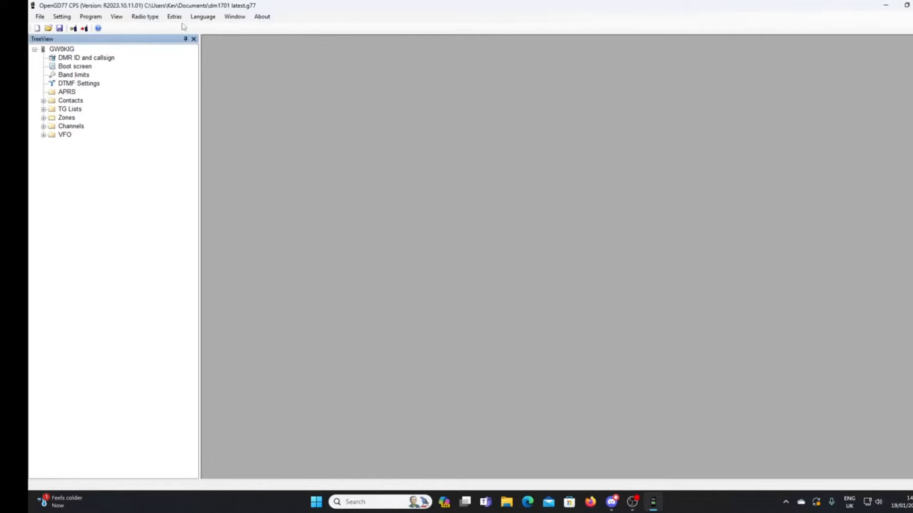
Open the Extras firmware loader with DM-1701 / RT-84 as radio type
click(174, 15)
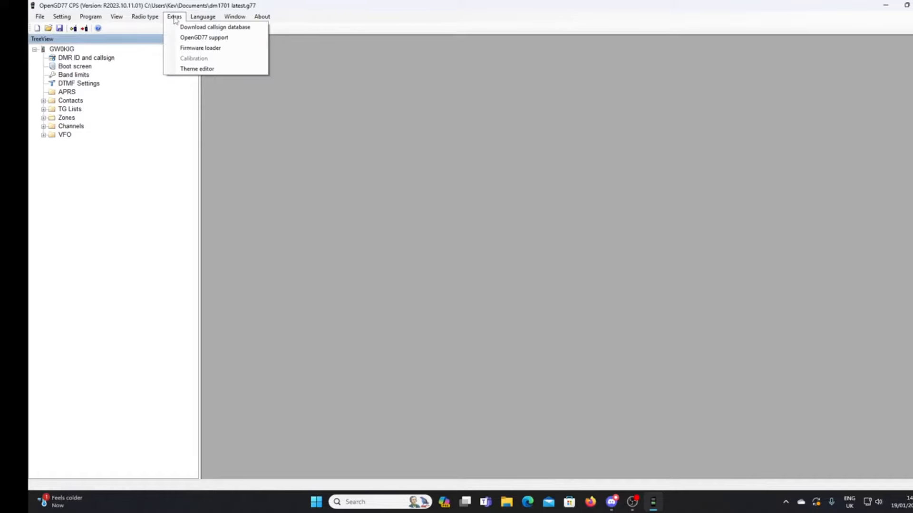
mouse_move(200, 48)
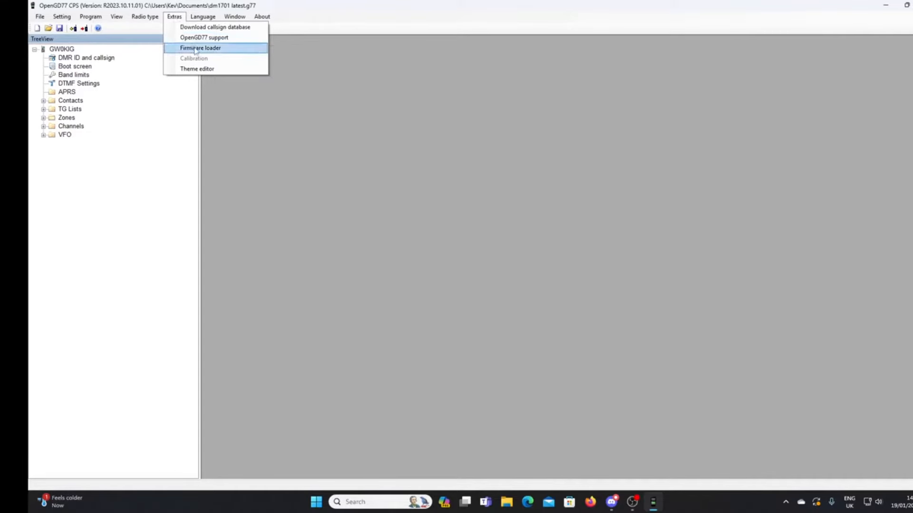
click(200, 47)
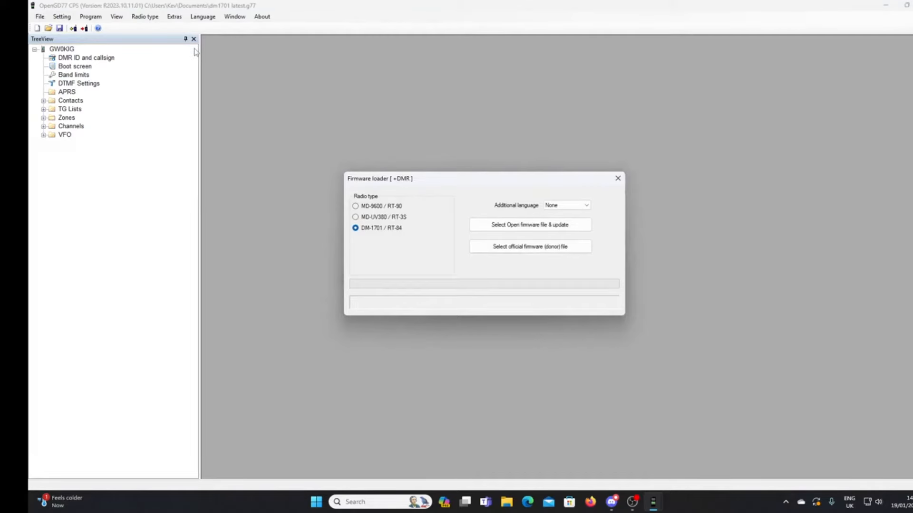
mouse_move(196, 51)
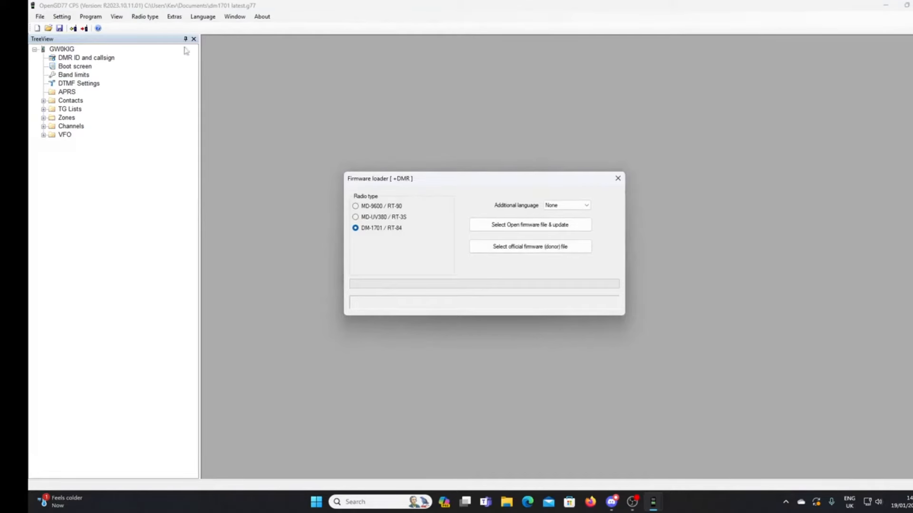
mouse_move(277, 58)
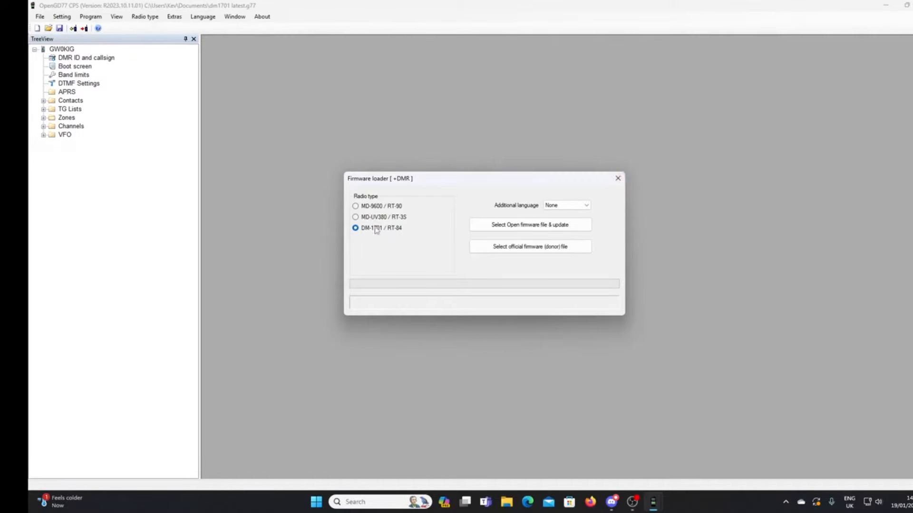
mouse_move(378, 234)
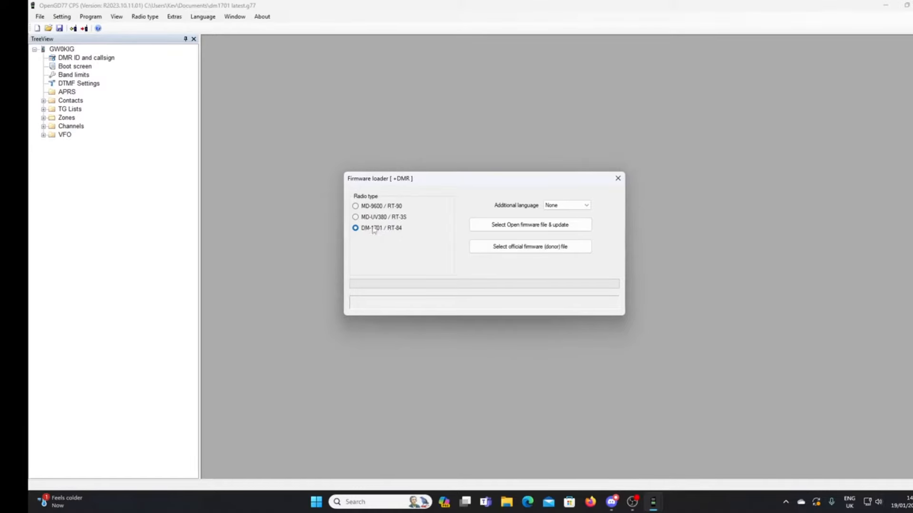
mouse_move(378, 220)
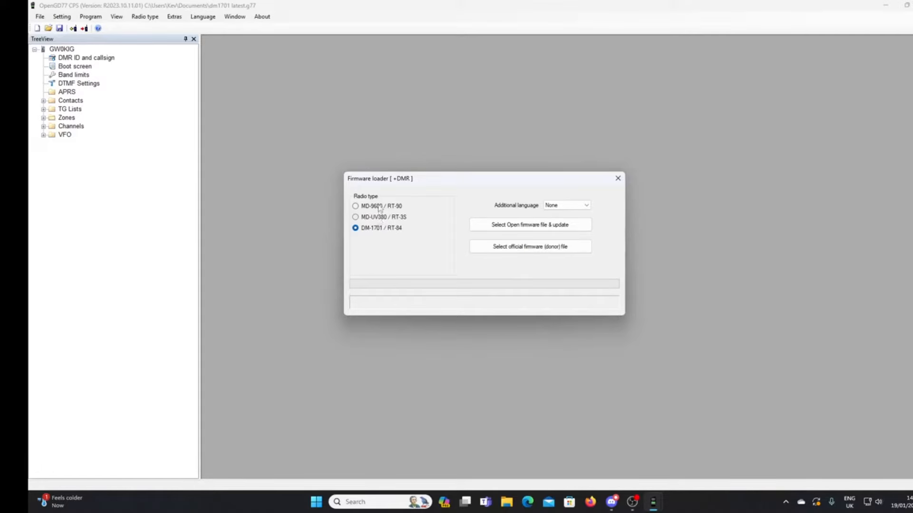
mouse_move(379, 213)
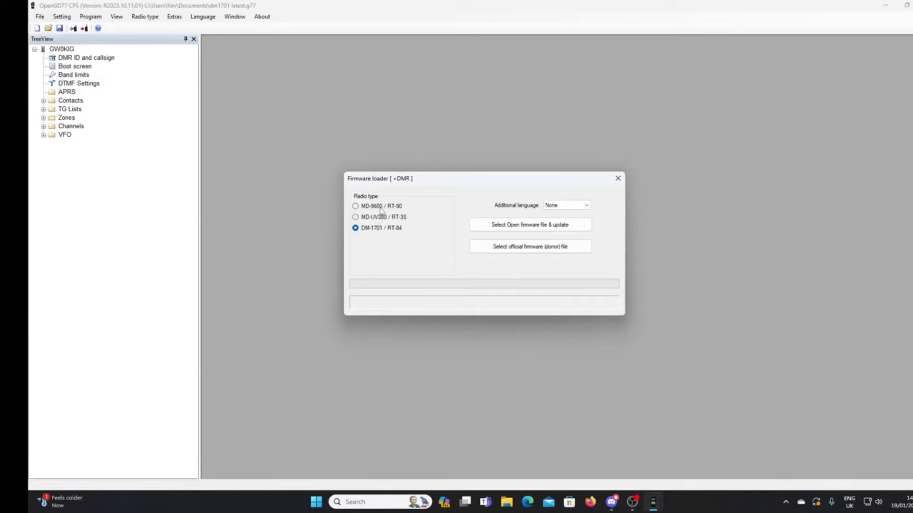
mouse_move(421, 140)
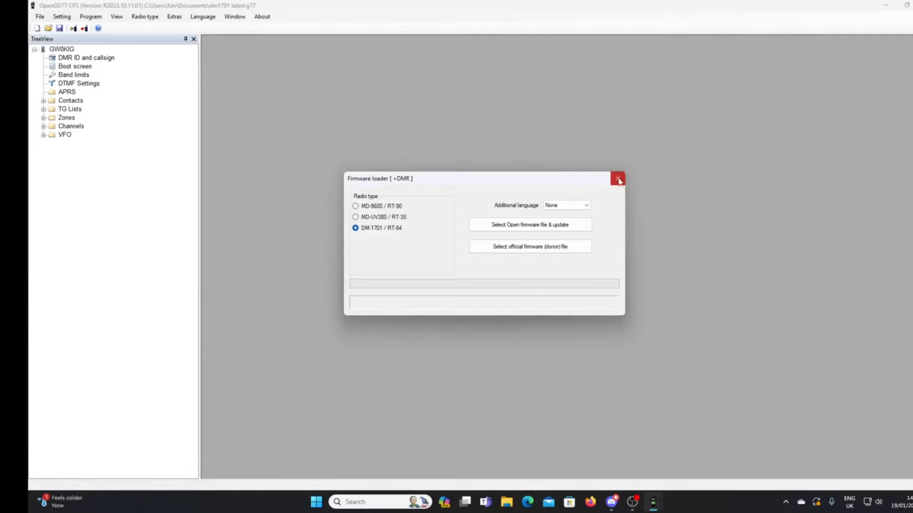
Close the firmware loader twice, then show the radio type choices
click(144, 16)
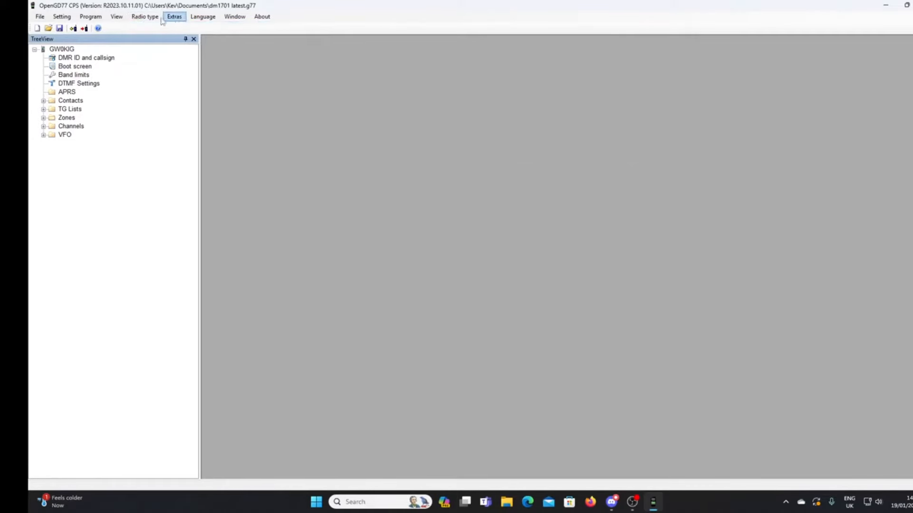
click(145, 15)
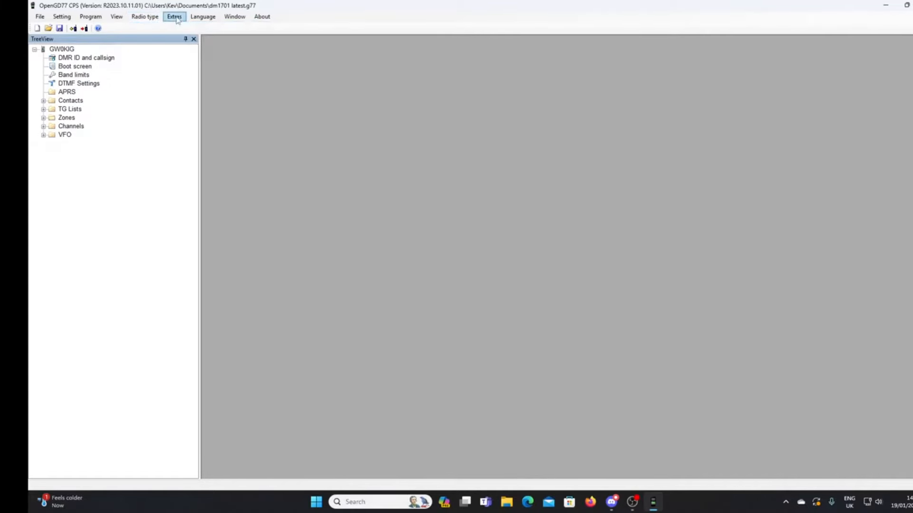
click(174, 17)
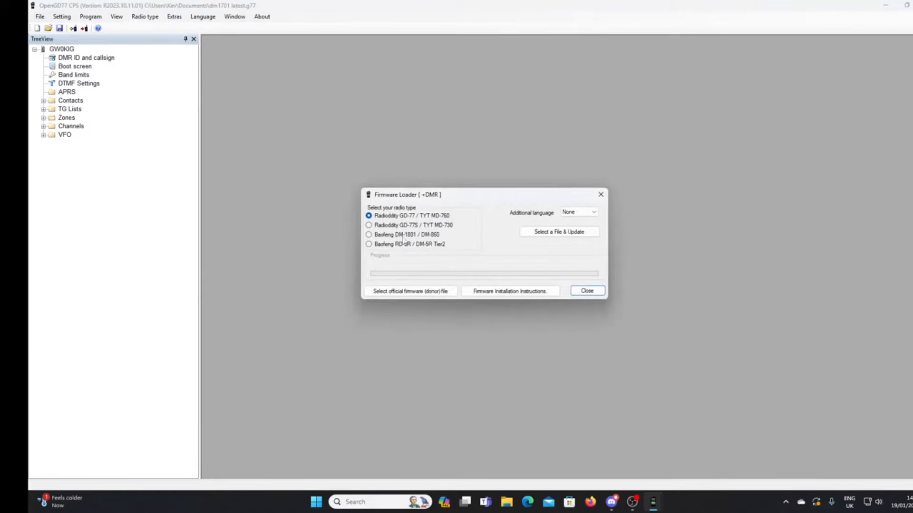
mouse_move(400, 251)
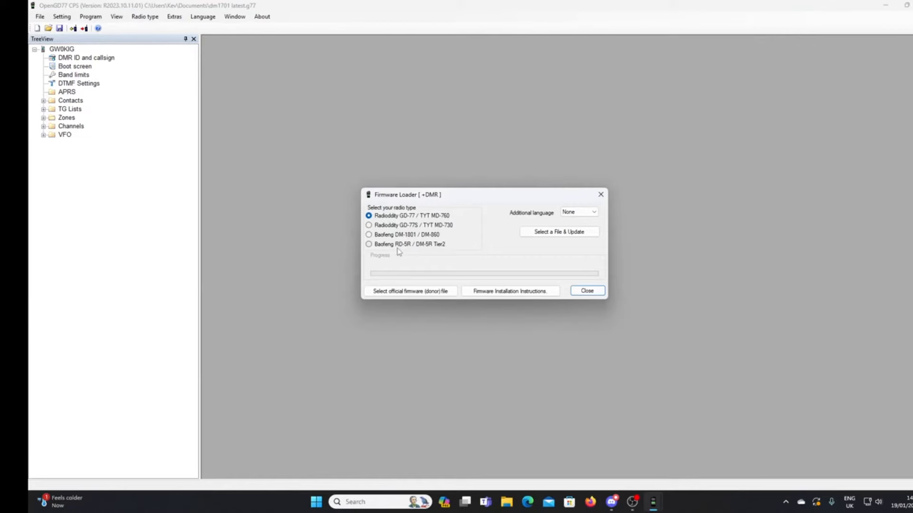
click(586, 291)
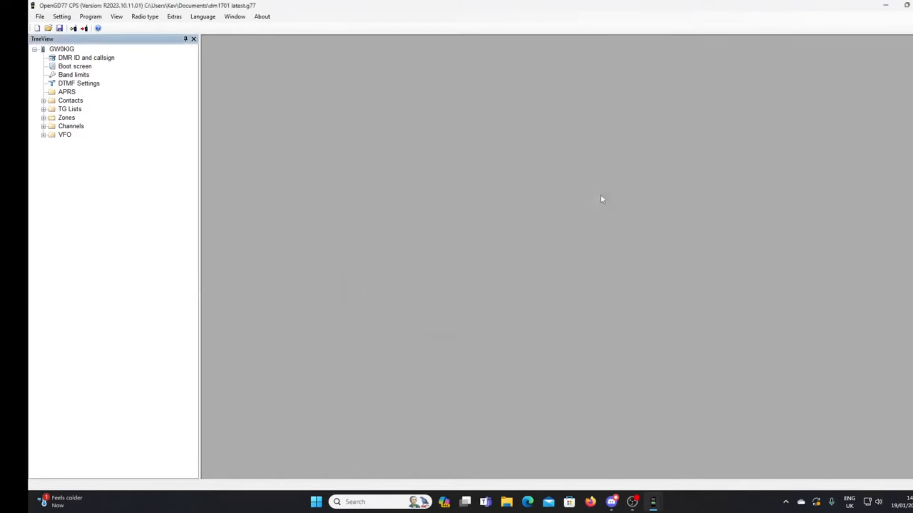
click(144, 16)
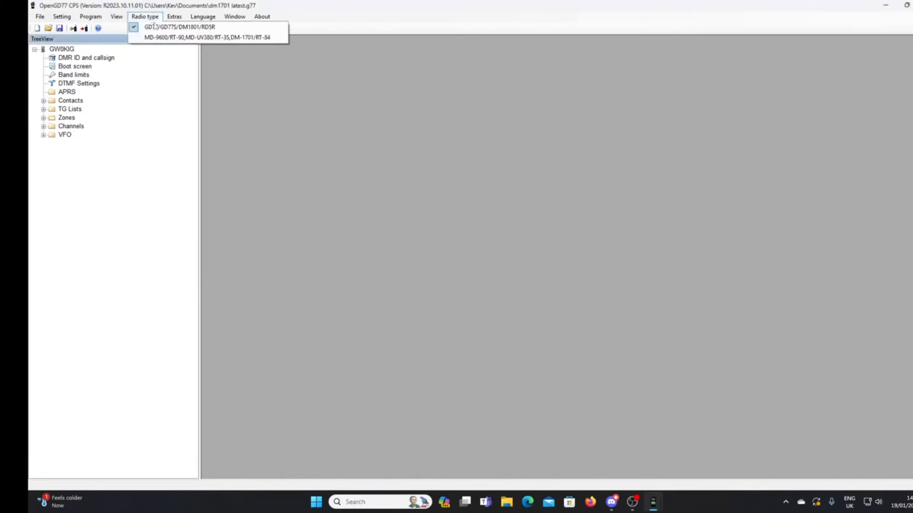
Select the MD-9600 / MD-UV380 / DM-1701 family and reopen the DM-1701 firmware loader
click(144, 16)
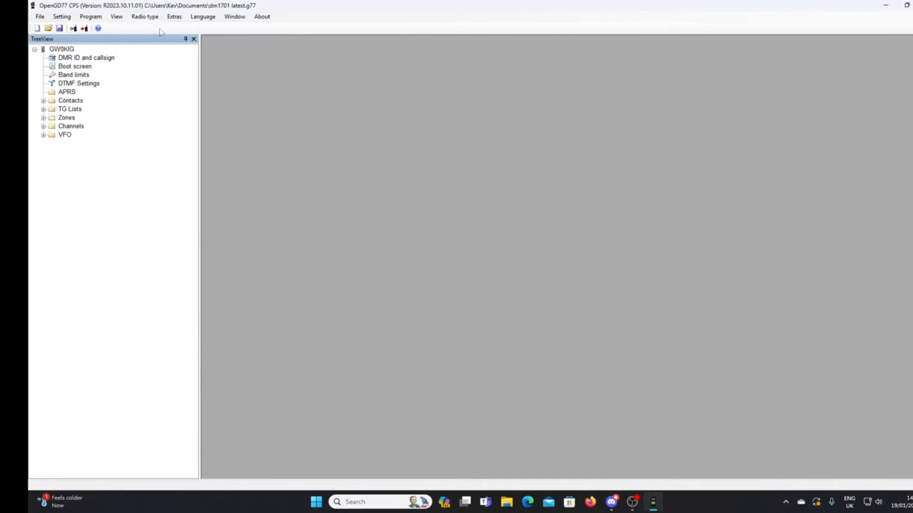
click(174, 16)
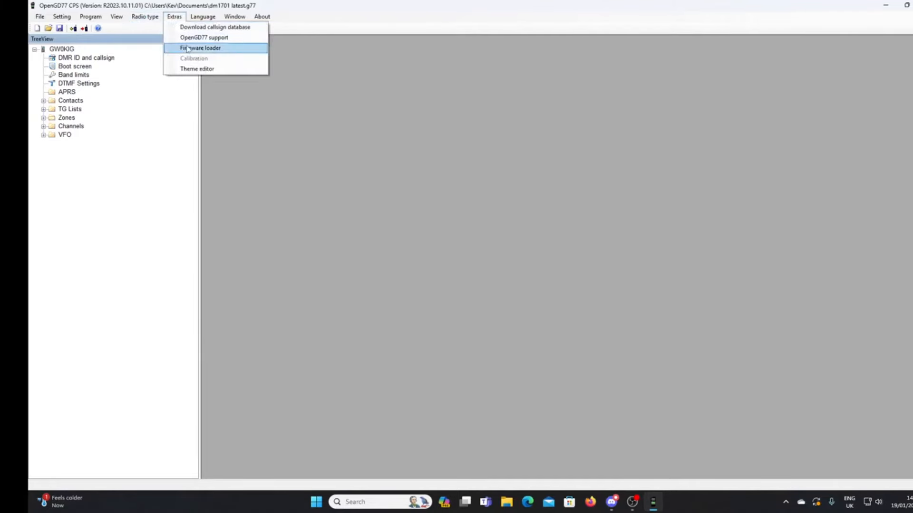
click(200, 47)
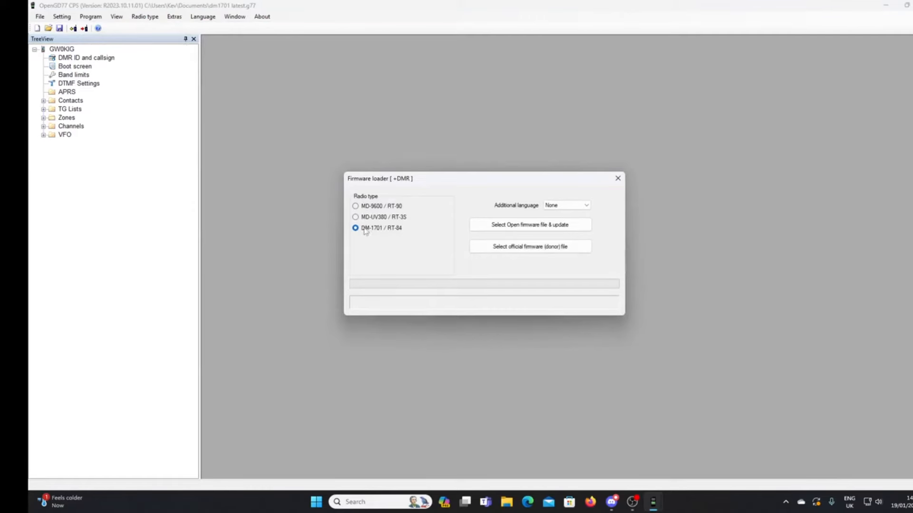
mouse_move(396, 243)
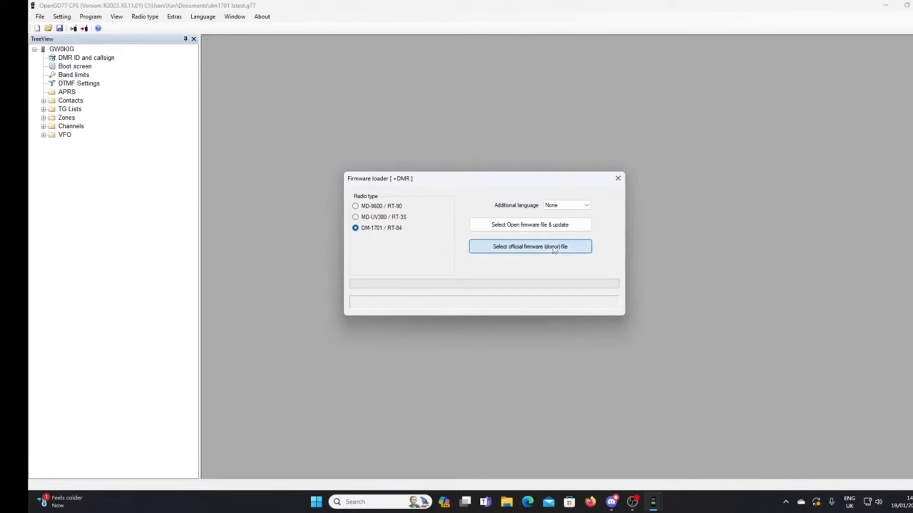
Verify the MD9600-CSV V26.45 donor firmware file and dismiss the success message
click(529, 246)
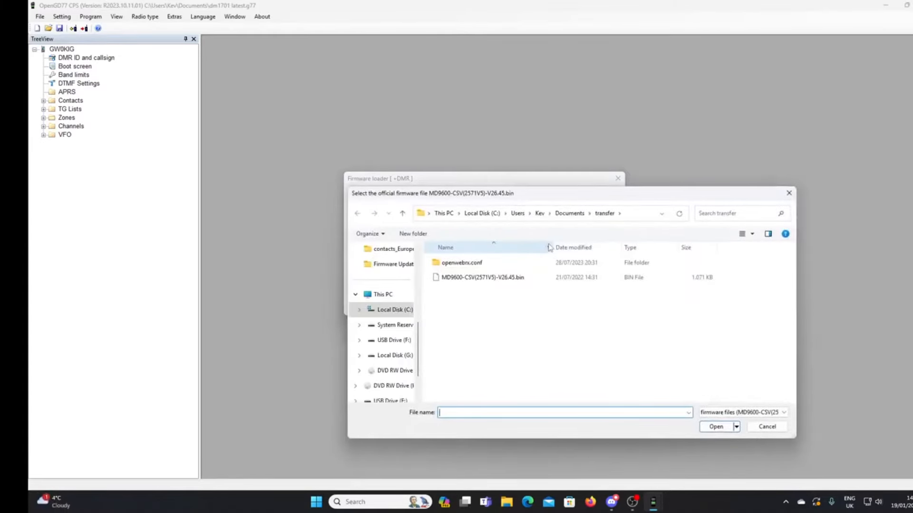
click(482, 277)
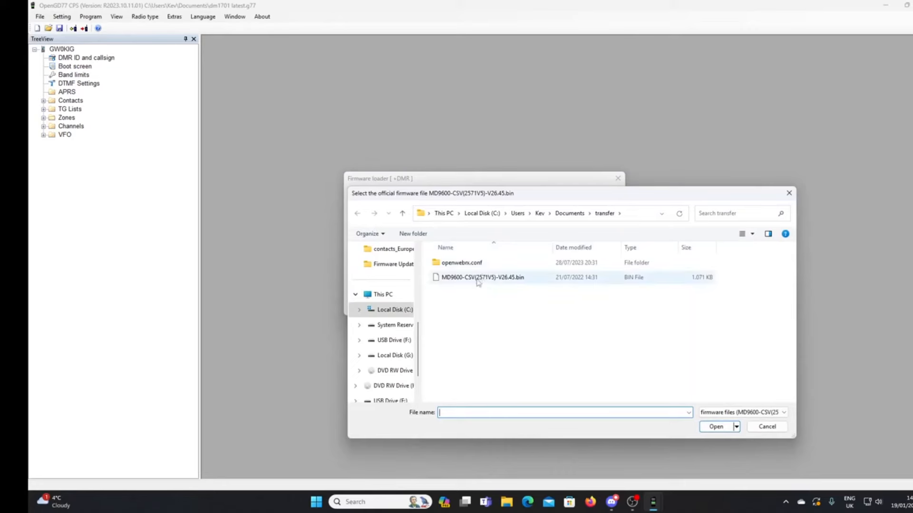
mouse_move(448, 281)
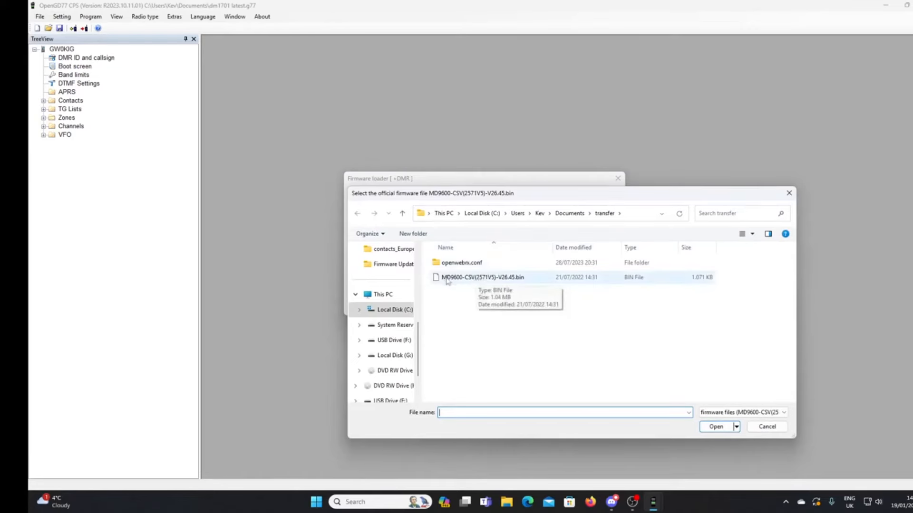
mouse_move(481, 283)
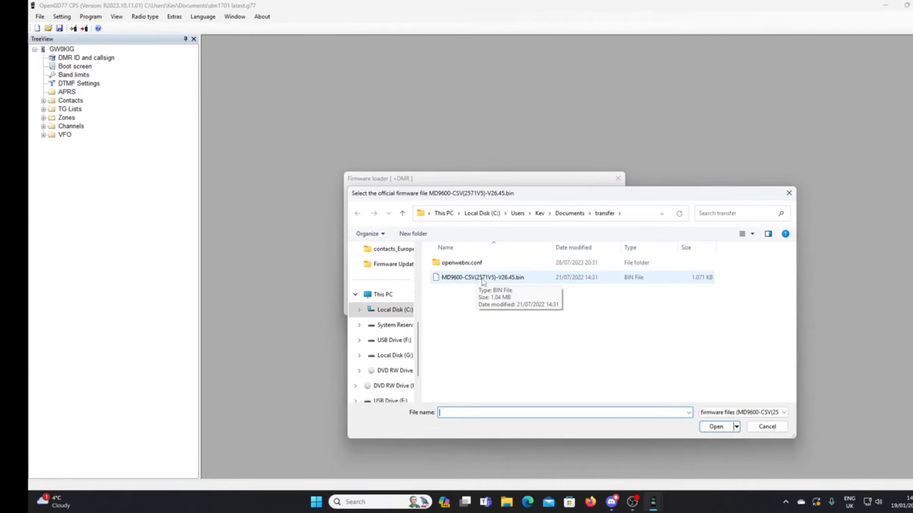
click(482, 277)
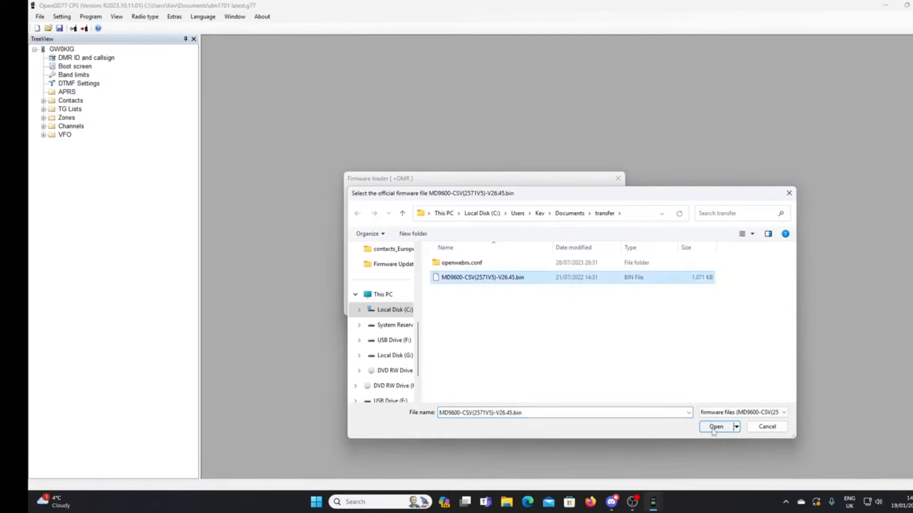
click(716, 427)
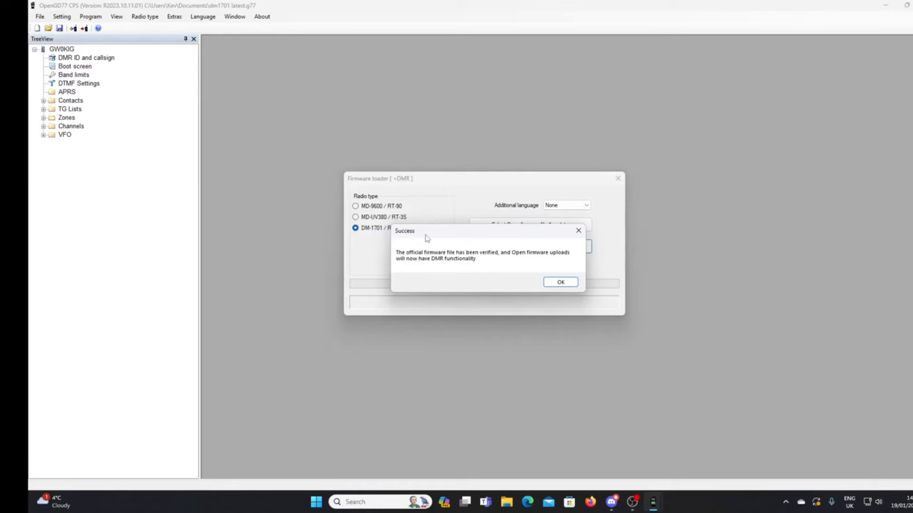
mouse_move(560, 282)
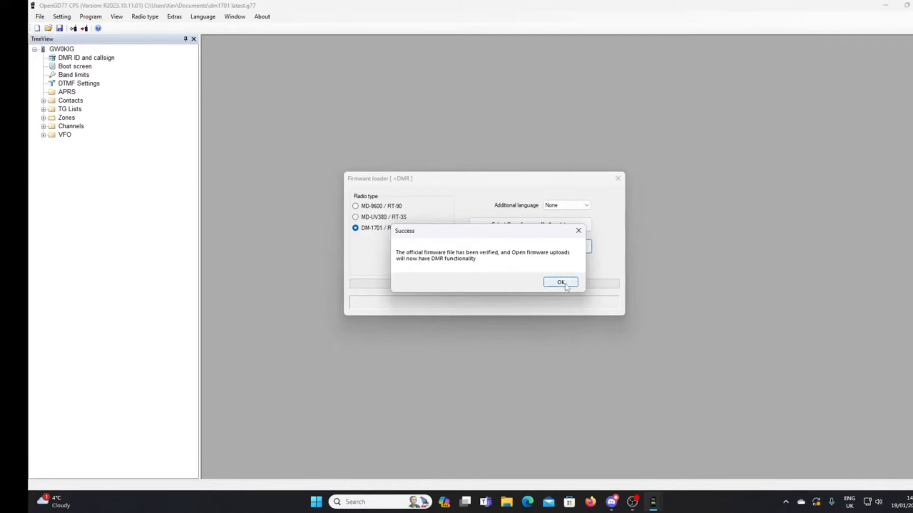
click(559, 282)
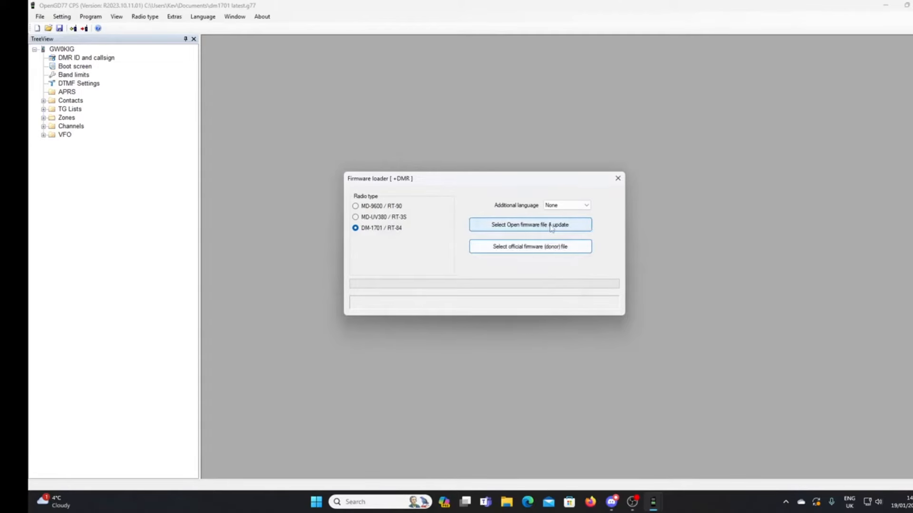
Upload OpenDM1701 (2).zip from Documents > open gd77 upgrade as the Open firmware
click(529, 225)
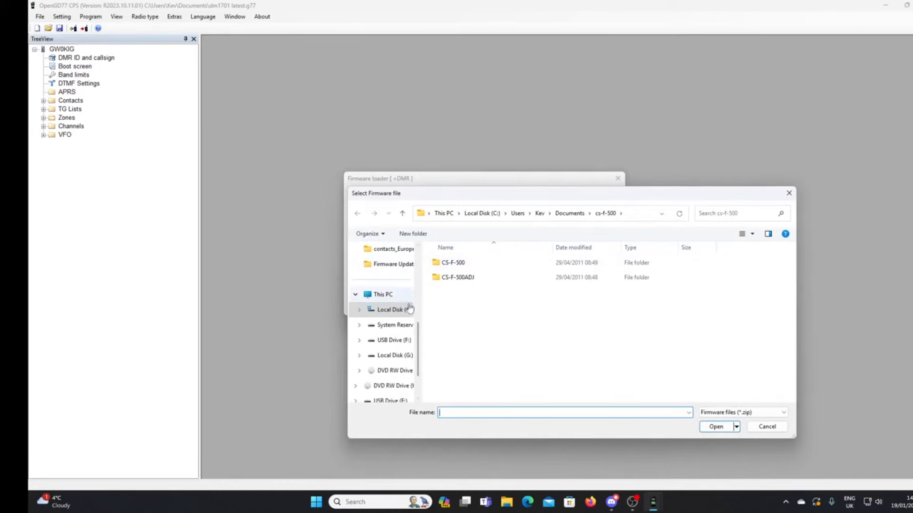
scroll(up, 3)
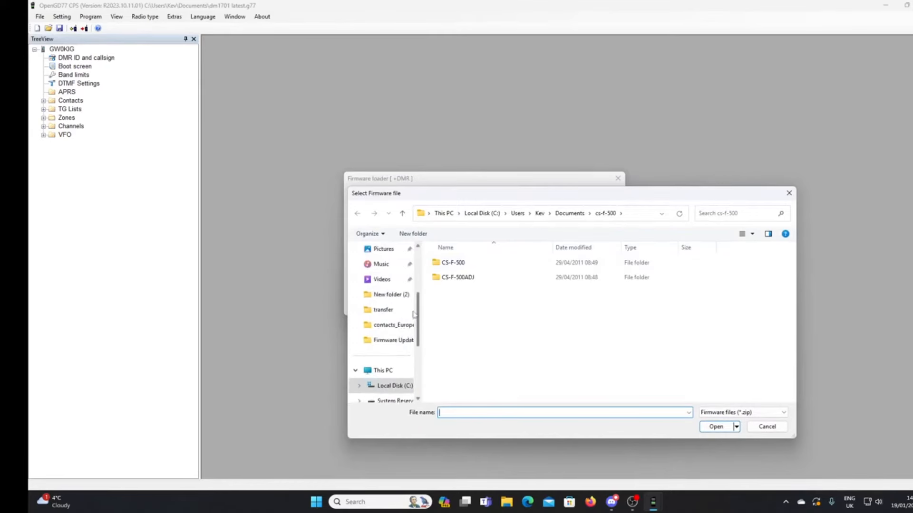
scroll(up, 3)
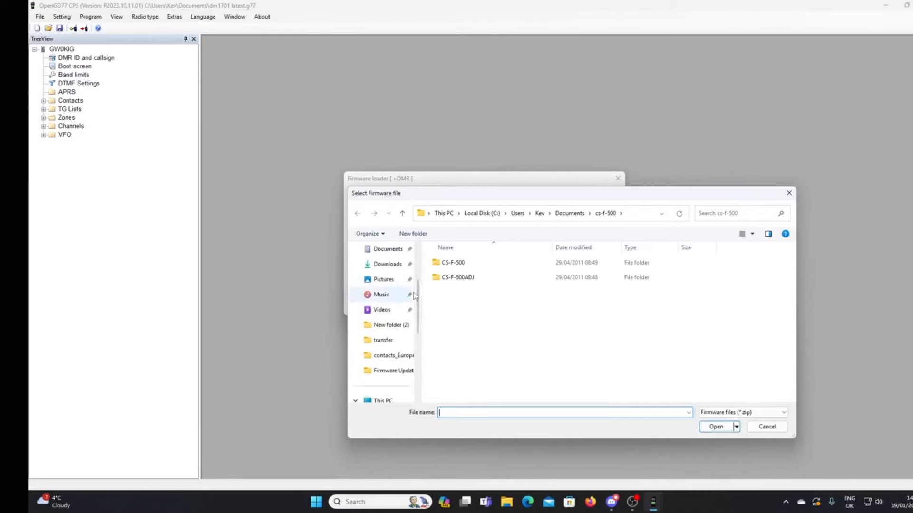
click(388, 249)
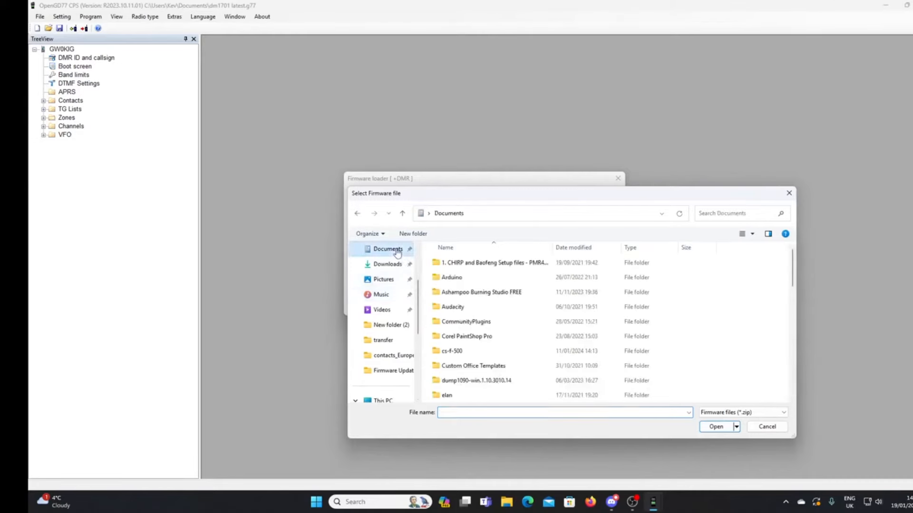
scroll(down, 3)
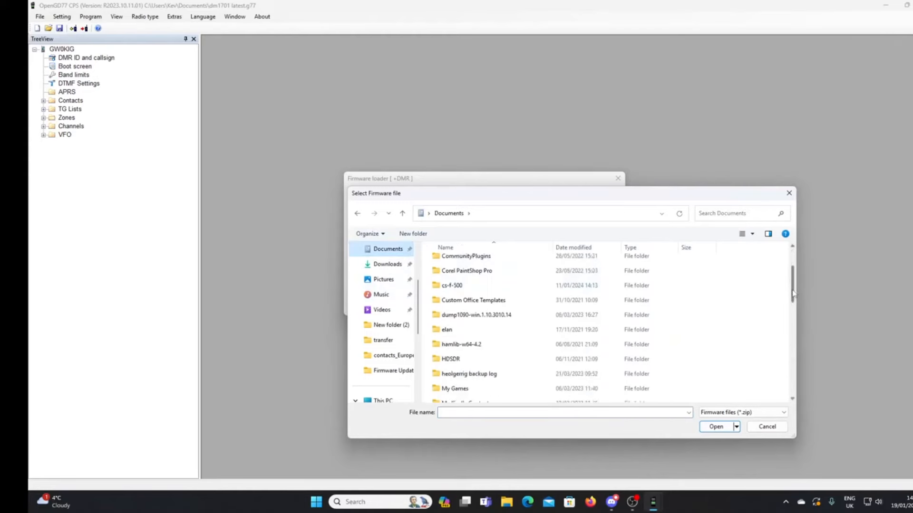
scroll(down, 3)
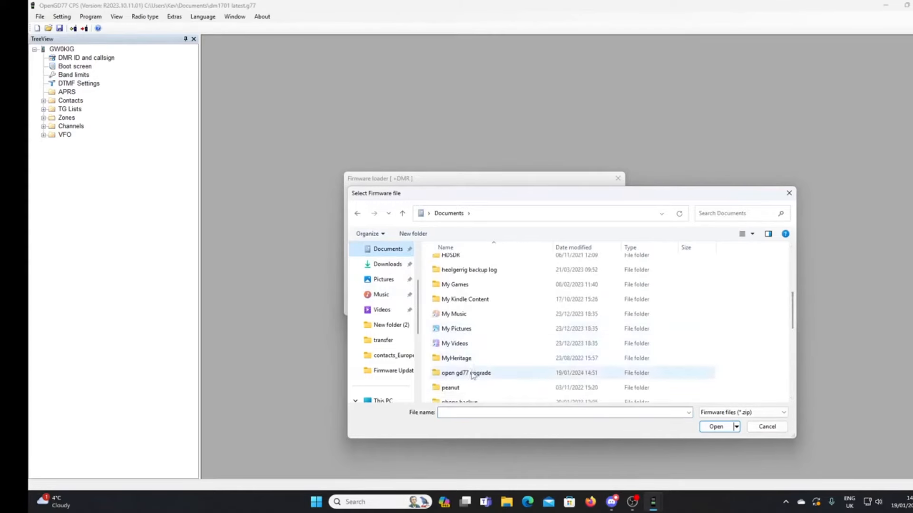
double_click(465, 372)
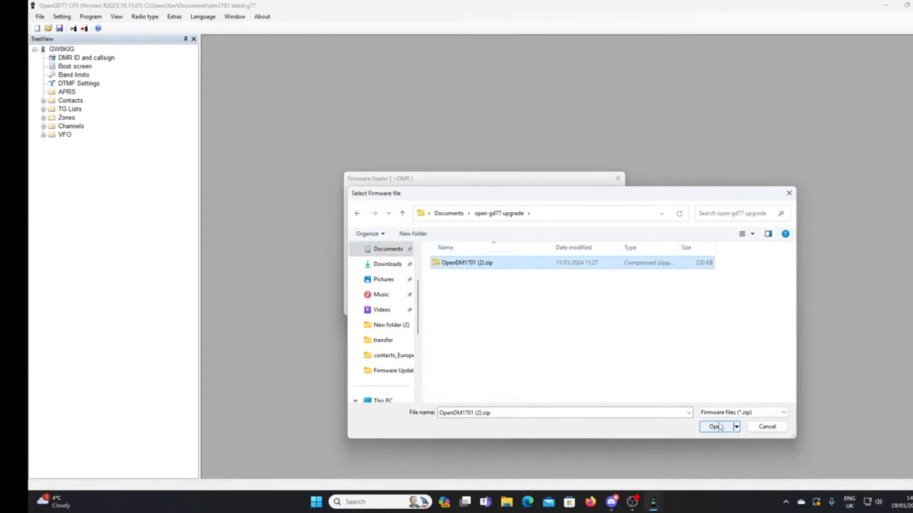
click(715, 427)
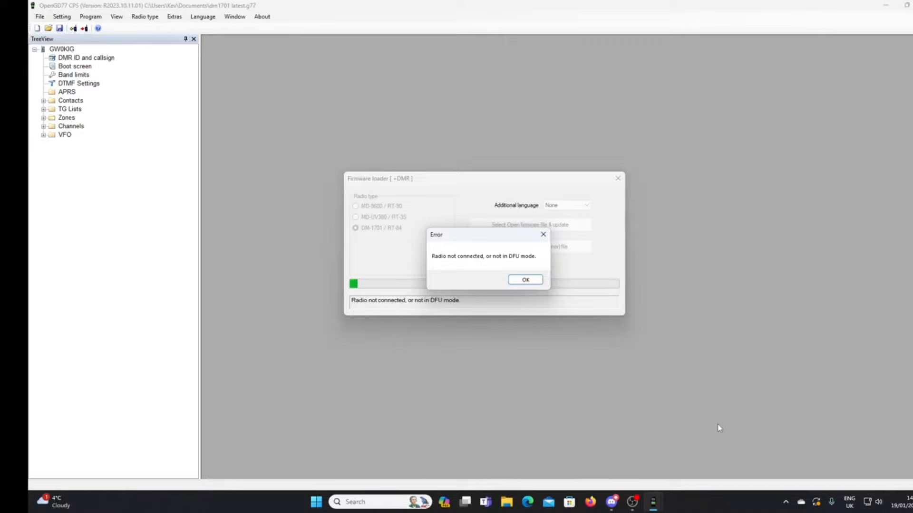
mouse_move(539, 284)
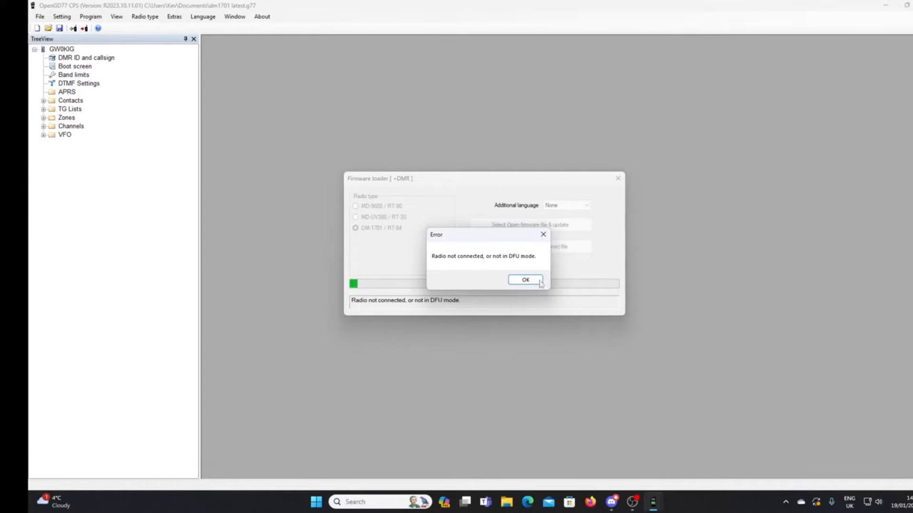
Dismiss the radio-not-connected upload error
click(525, 280)
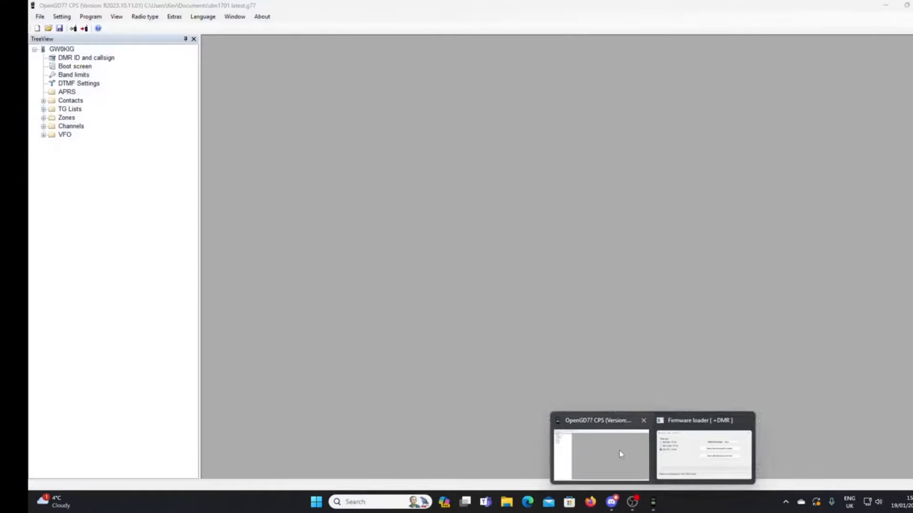
Restore the loader and verify the MD9600-CSV(2571V5)-V26.45.bin donor firmware
click(702, 451)
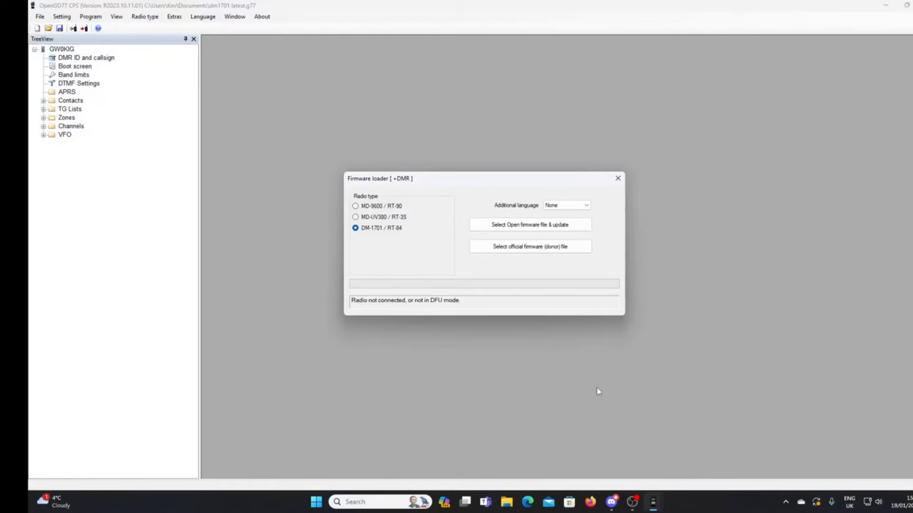
mouse_move(589, 390)
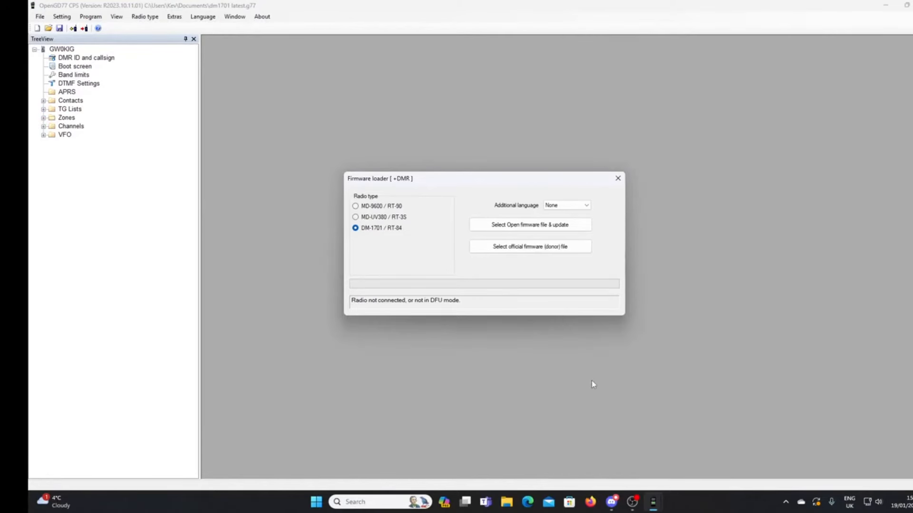
mouse_move(596, 386)
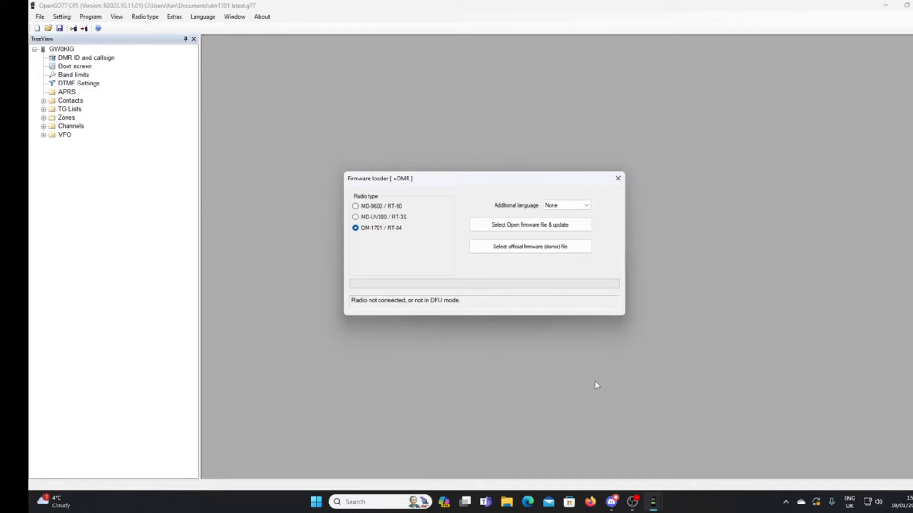
mouse_move(373, 224)
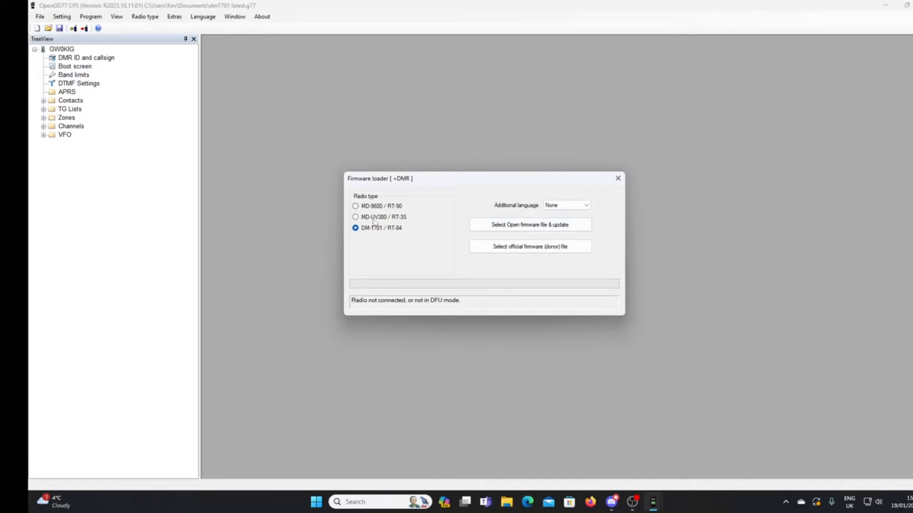
mouse_move(529, 246)
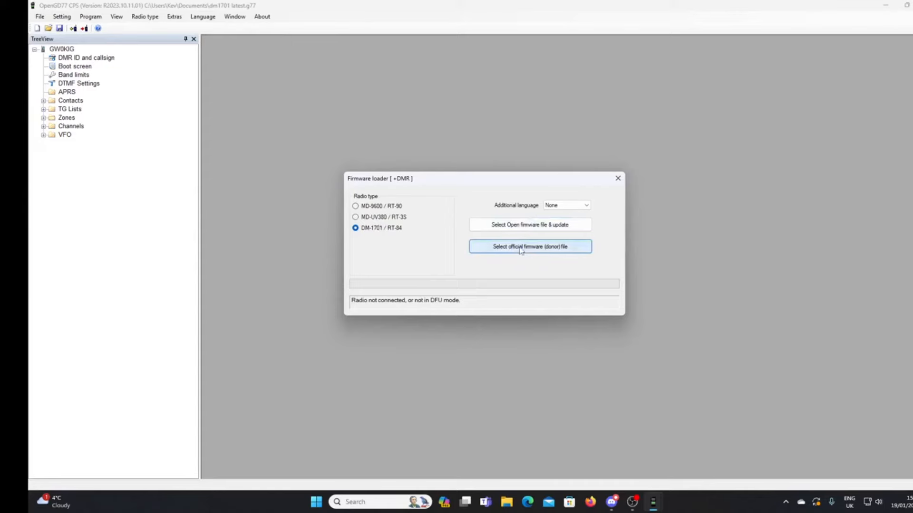
click(529, 246)
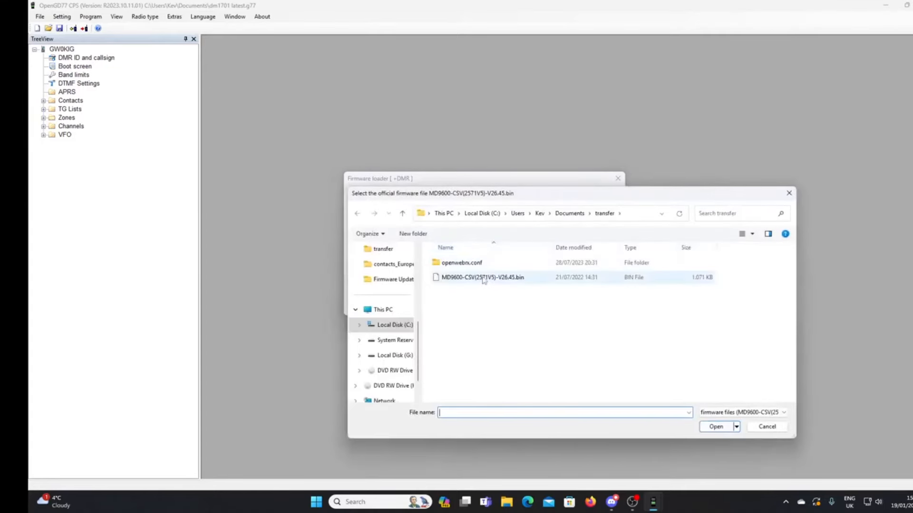
click(481, 277)
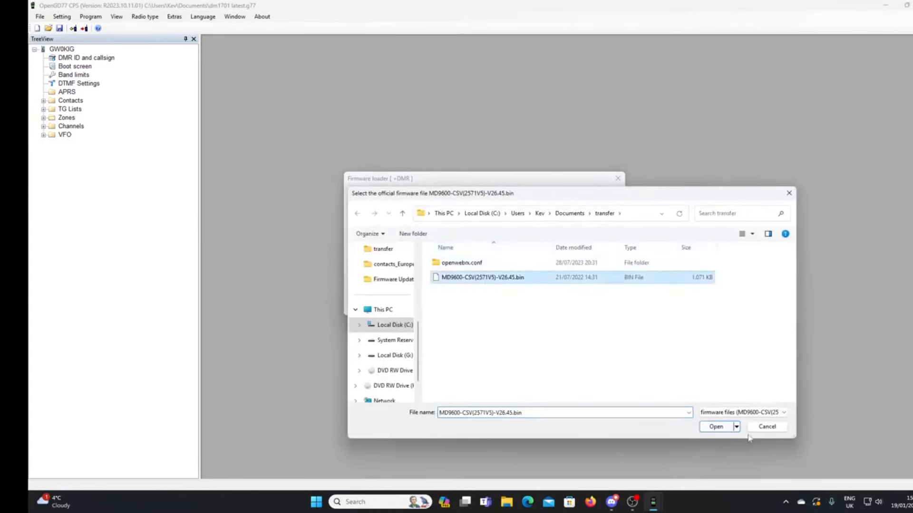
click(715, 427)
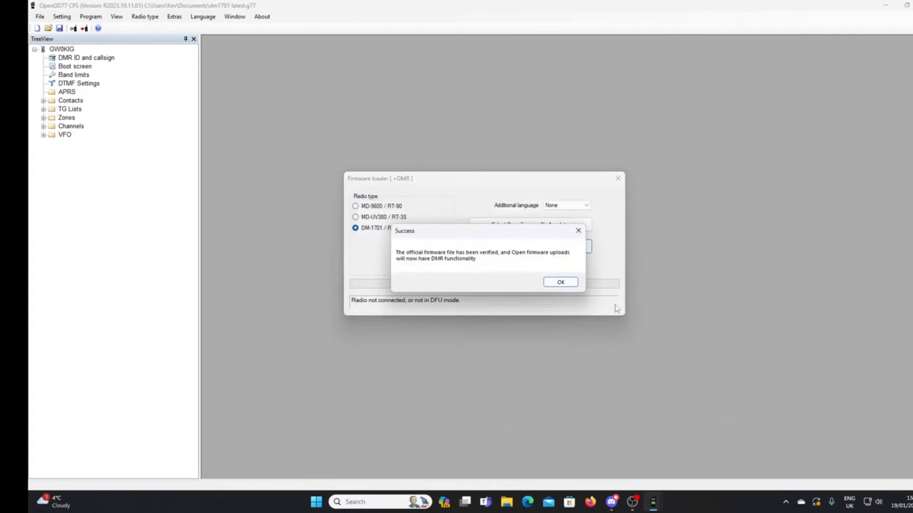
click(560, 283)
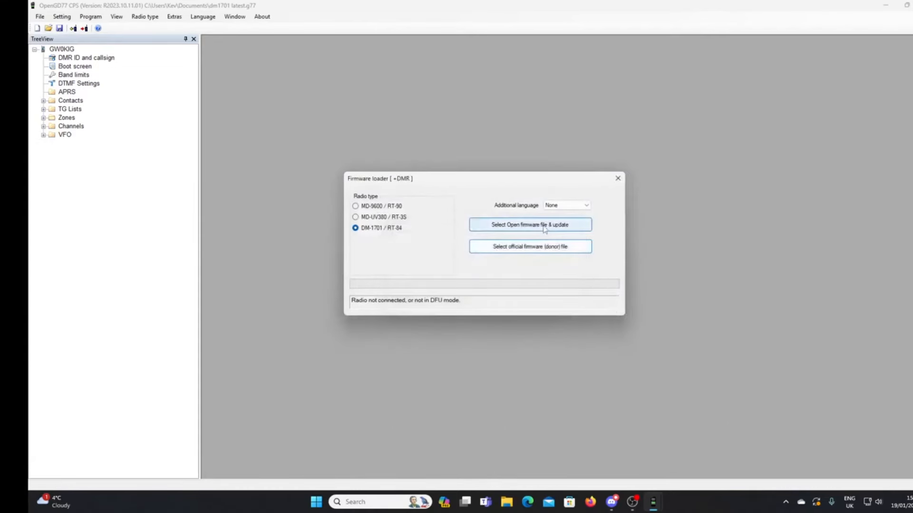
Upload OpenDM1701 (2).zip to the radio until 'Upload complete' appears
click(529, 224)
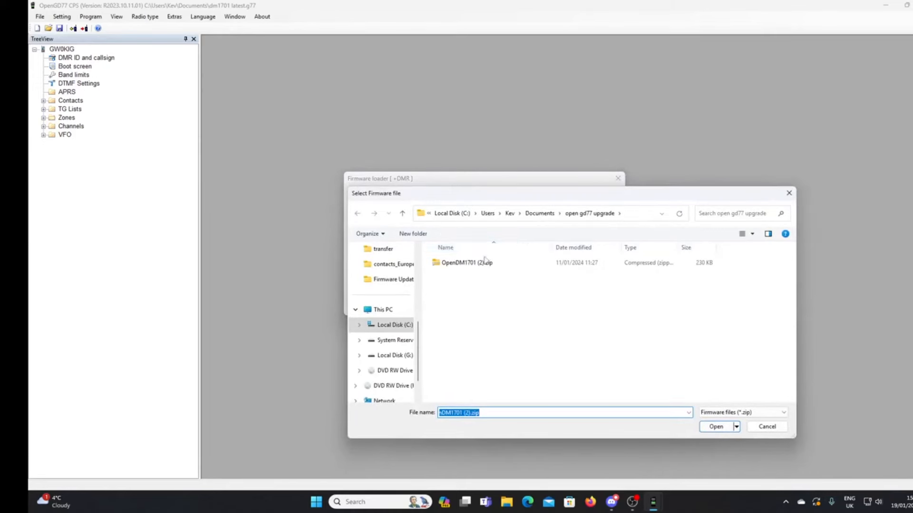
mouse_move(470, 267)
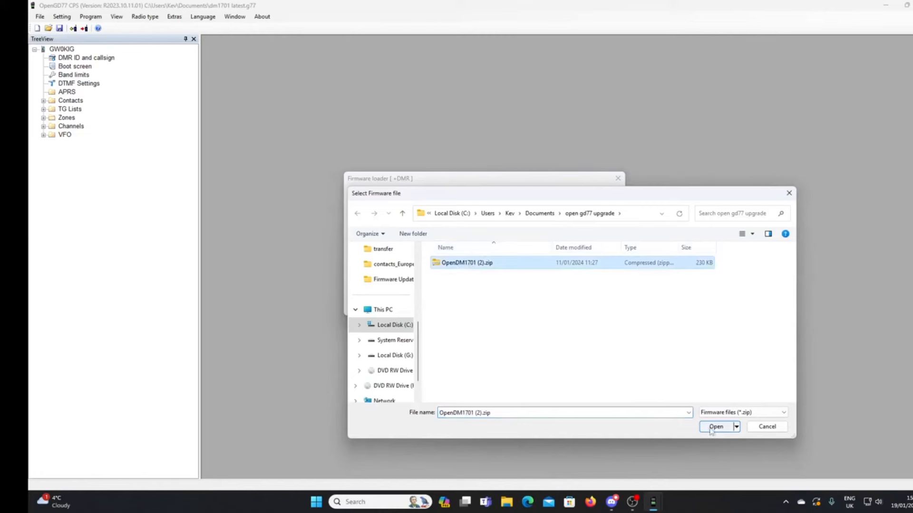
click(716, 427)
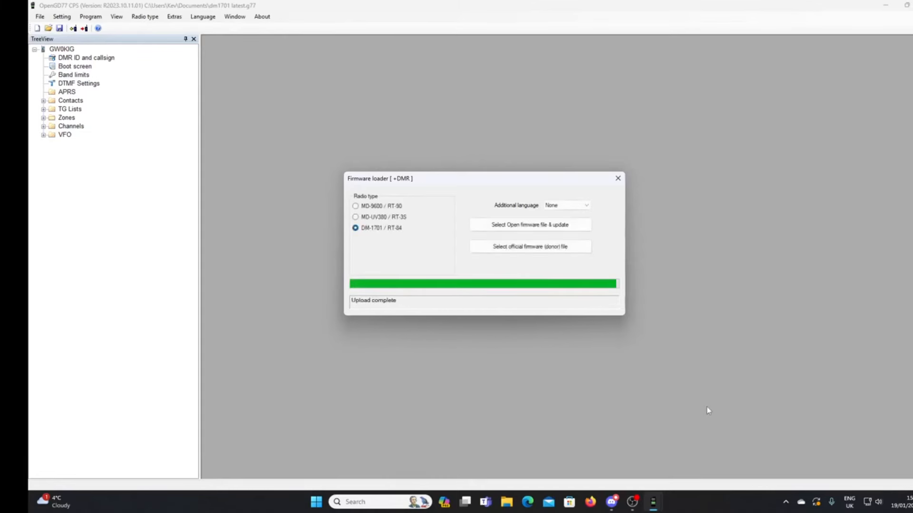
mouse_move(685, 308)
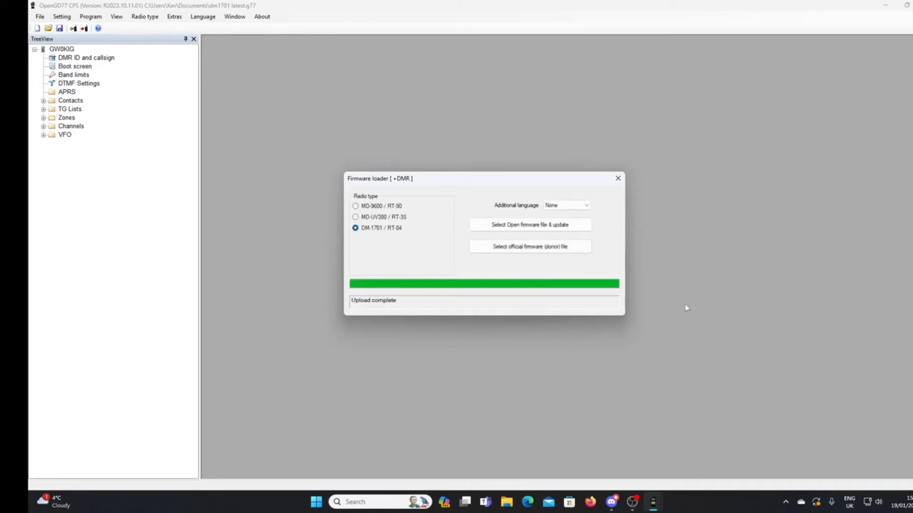
Close the Firmware loader window with its X button
click(617, 178)
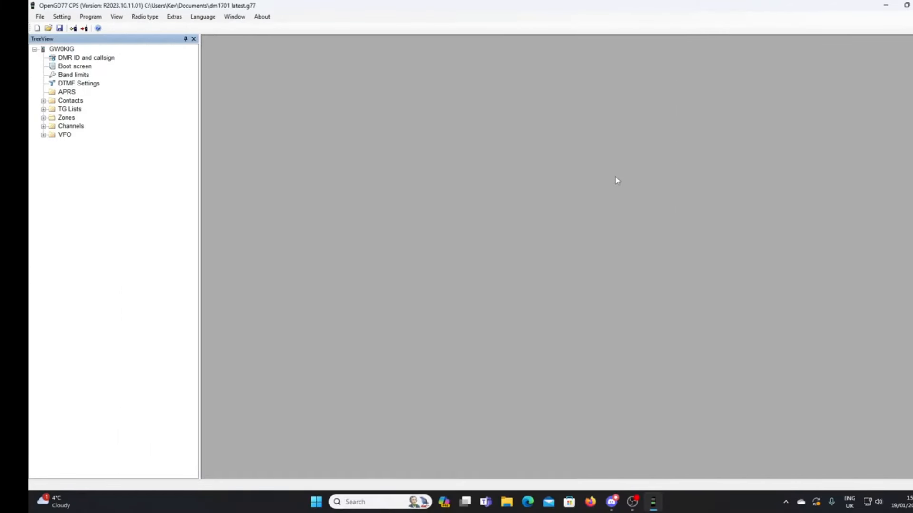
mouse_move(586, 174)
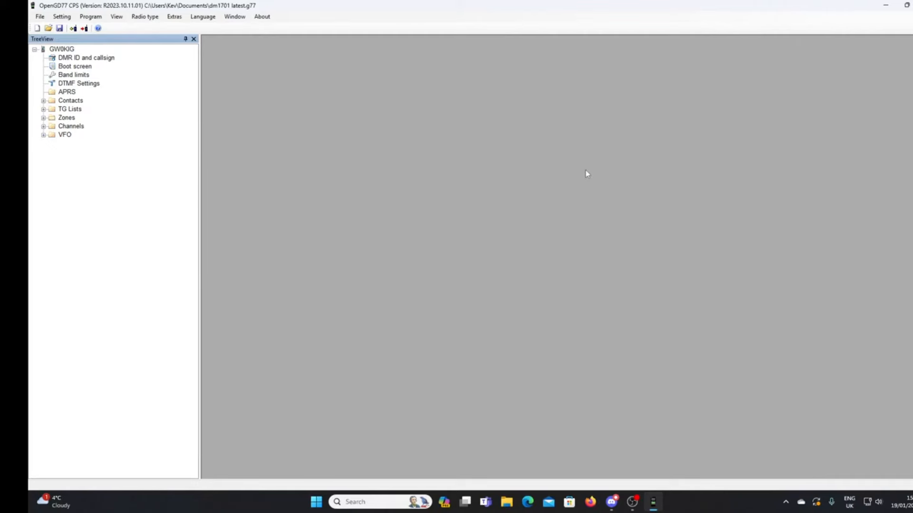